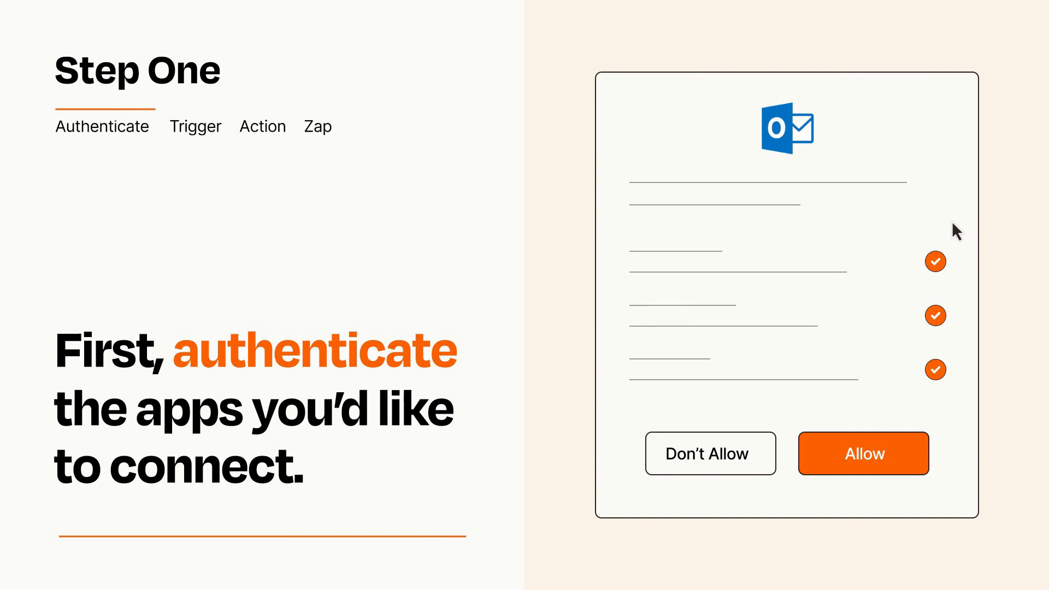
pyautogui.moveTo(922, 489)
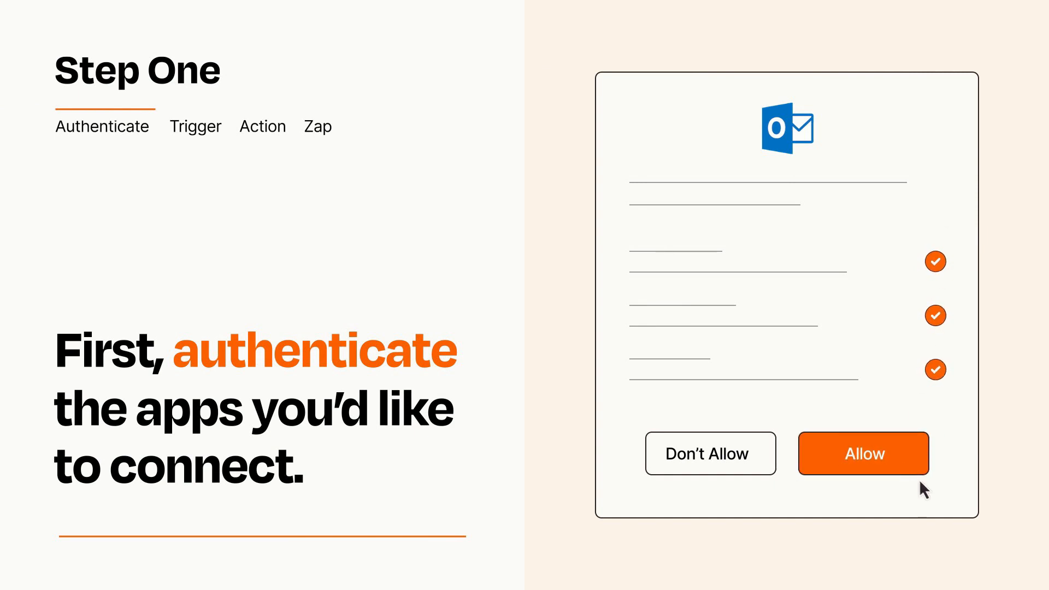
# Step: Allow Zapier access to the Outlook account in the authorization dialog
pyautogui.click(863, 453)
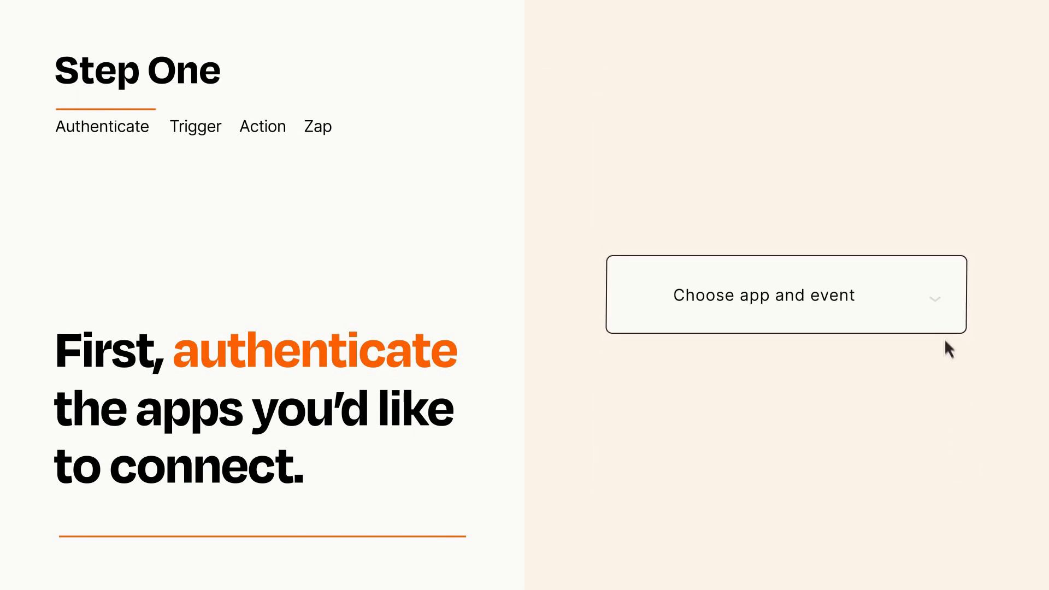
# Step: Choose Excel's Updated Row as the trigger from the app-and-event chooser
pyautogui.click(785, 295)
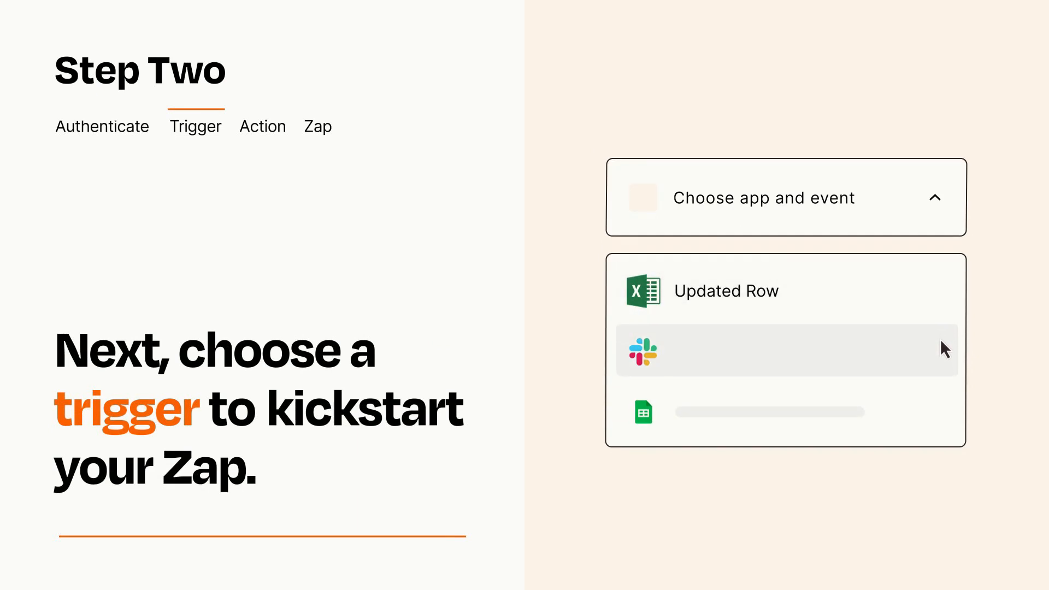
pyautogui.moveTo(944, 417)
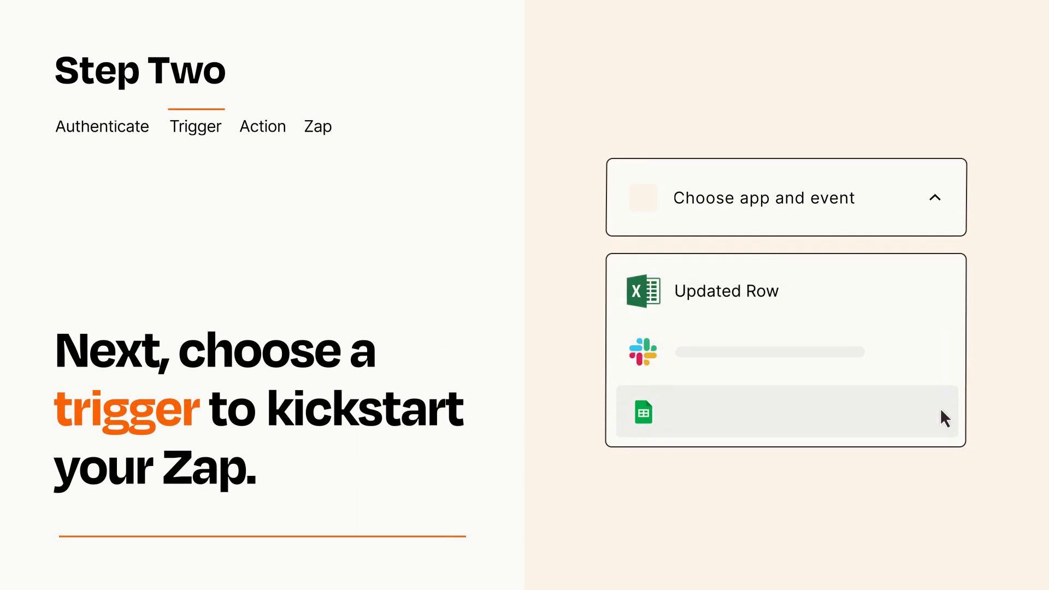
pyautogui.moveTo(944, 297)
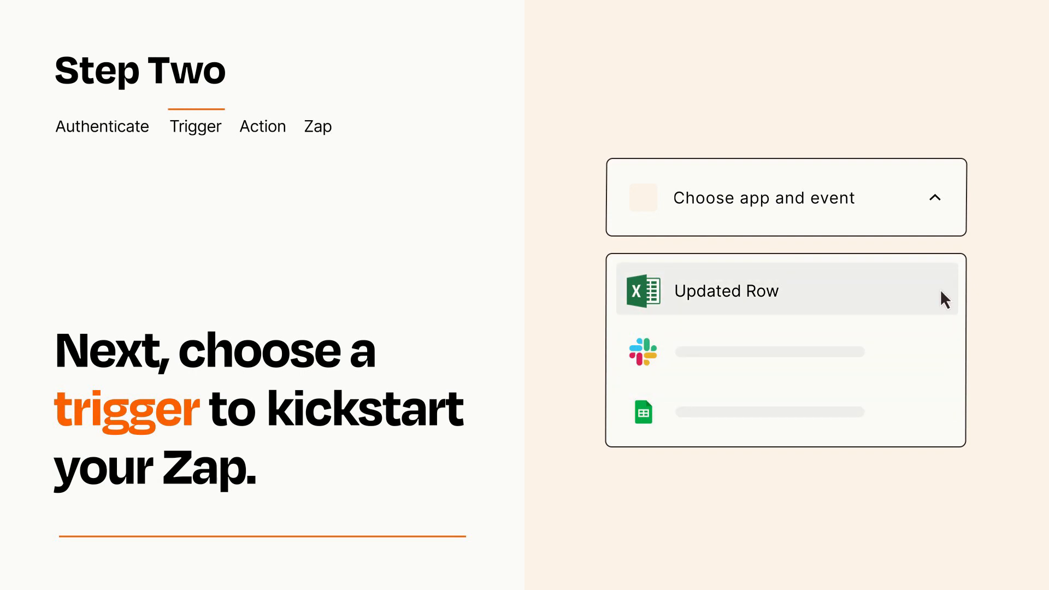
pyautogui.moveTo(944, 306)
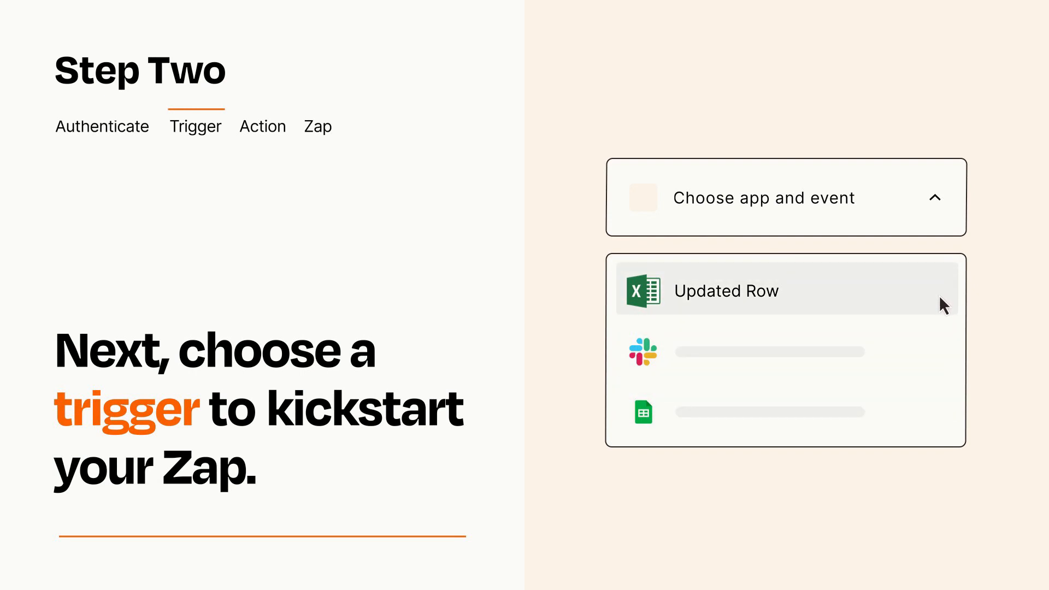
pyautogui.click(726, 291)
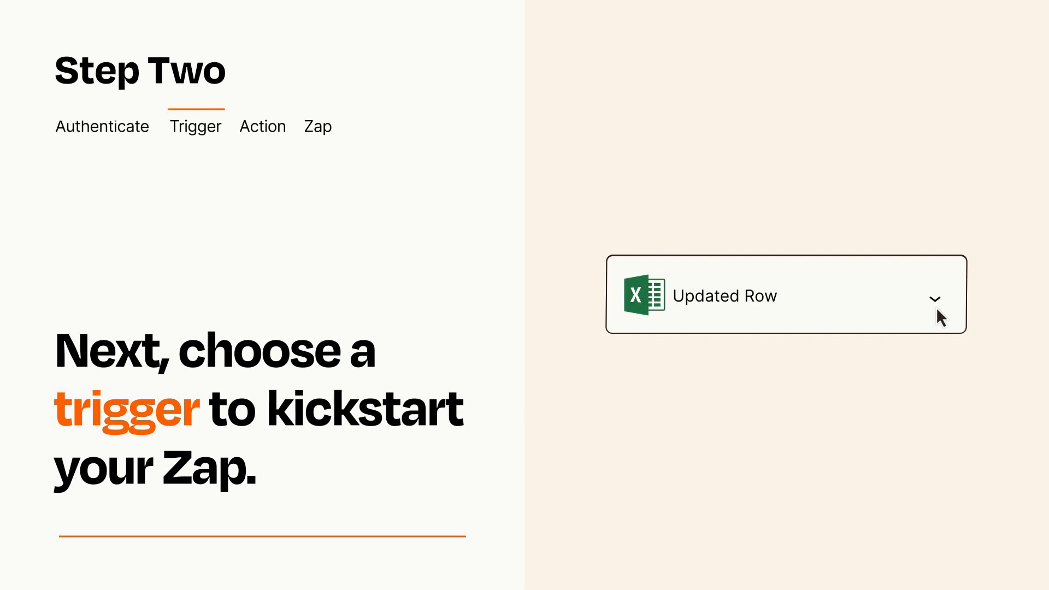
pyautogui.moveTo(956, 310)
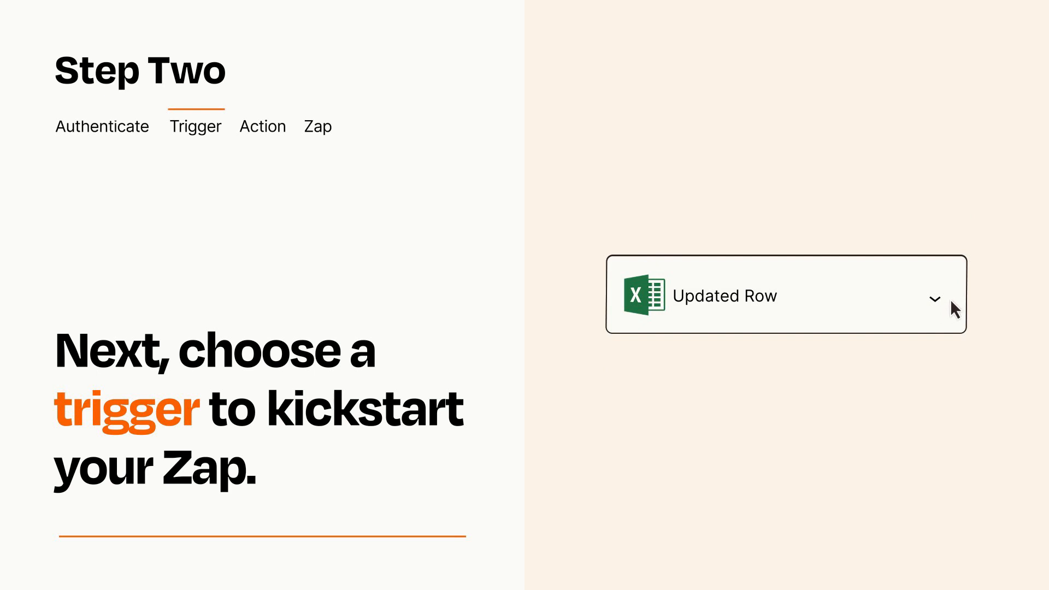
pyautogui.moveTo(954, 301)
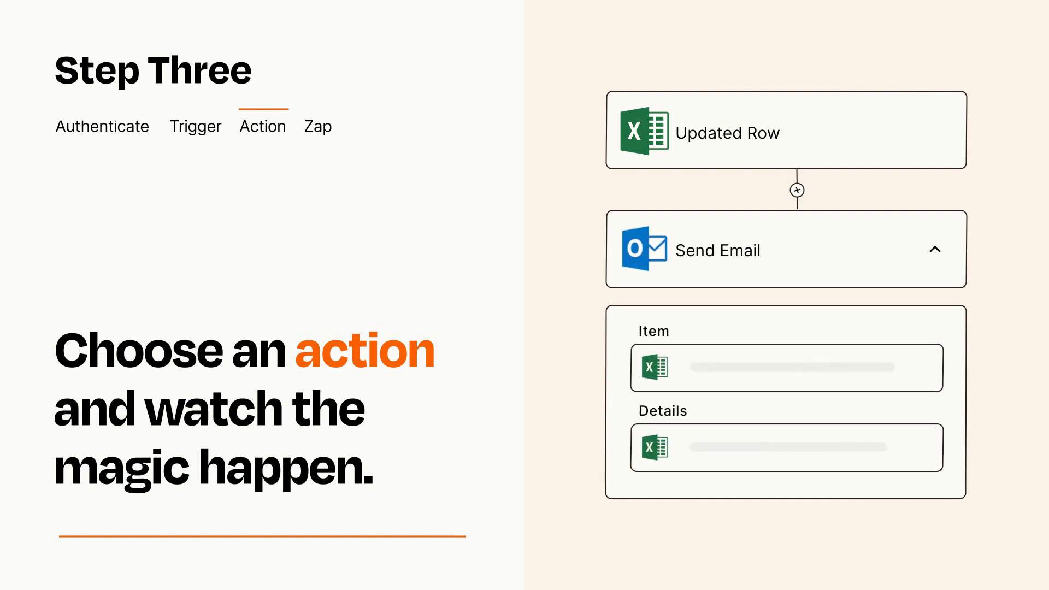
# Step: Close the Send Email field mapping with Item and Details filled from Excel data
pyautogui.click(935, 250)
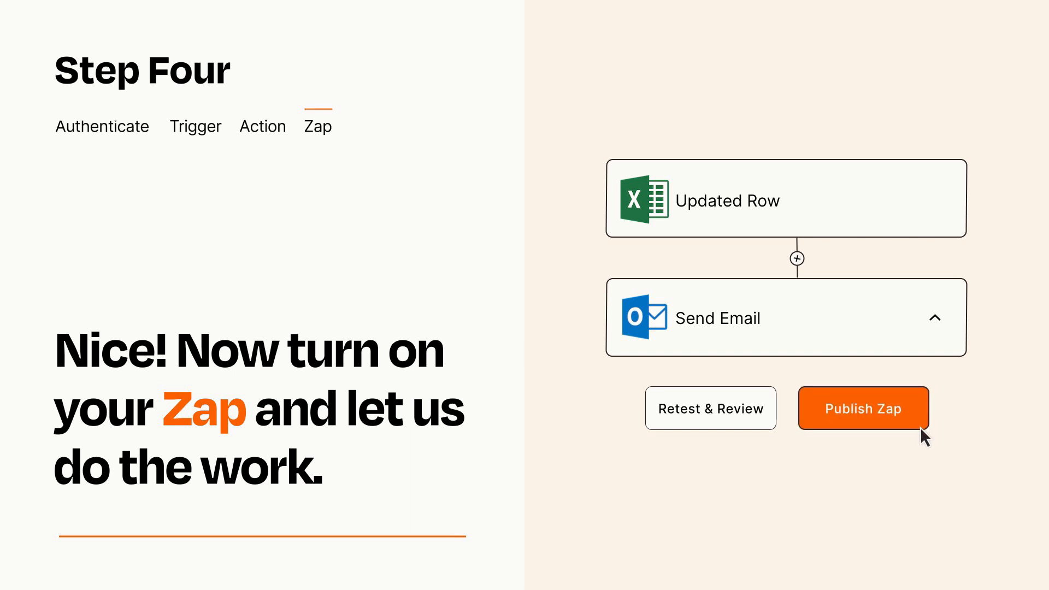
# Step: Publish the Excel-to-Outlook Zap so it is turned on
pyautogui.click(863, 408)
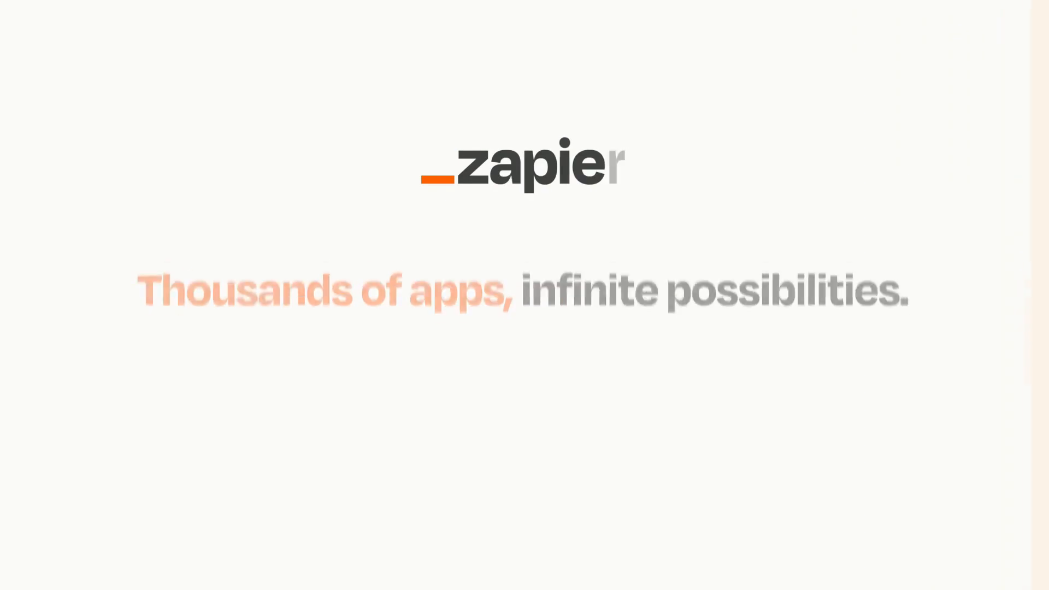